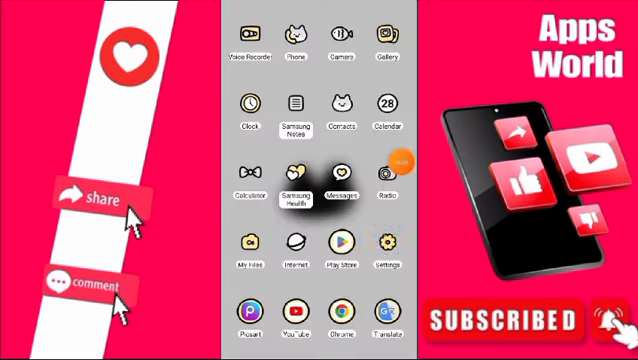
Open the Settings app from the app drawer
{"action": "left_click", "coordinate": [383, 247]}
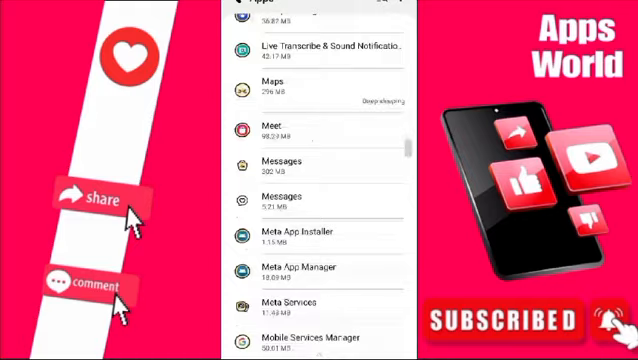
Scroll the Apps list down past the Samsung entries to Settings, SIM toolkit and Snapchat
{"action": "scroll", "scroll_direction": "down", "scroll_amount": 3}
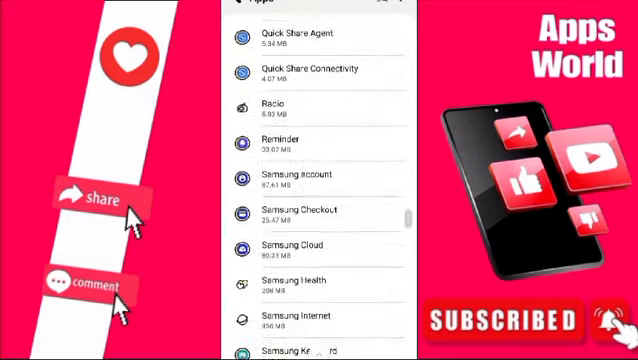
{"action": "scroll", "scroll_direction": "down", "scroll_amount": 3}
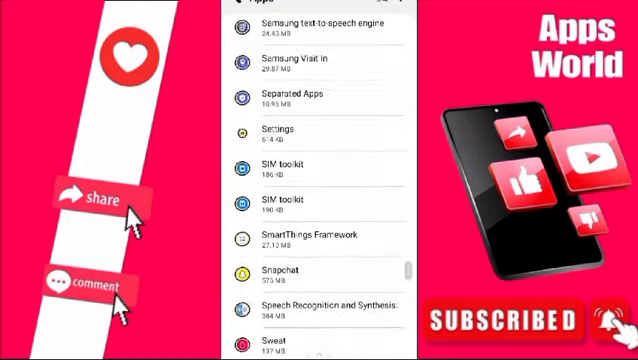